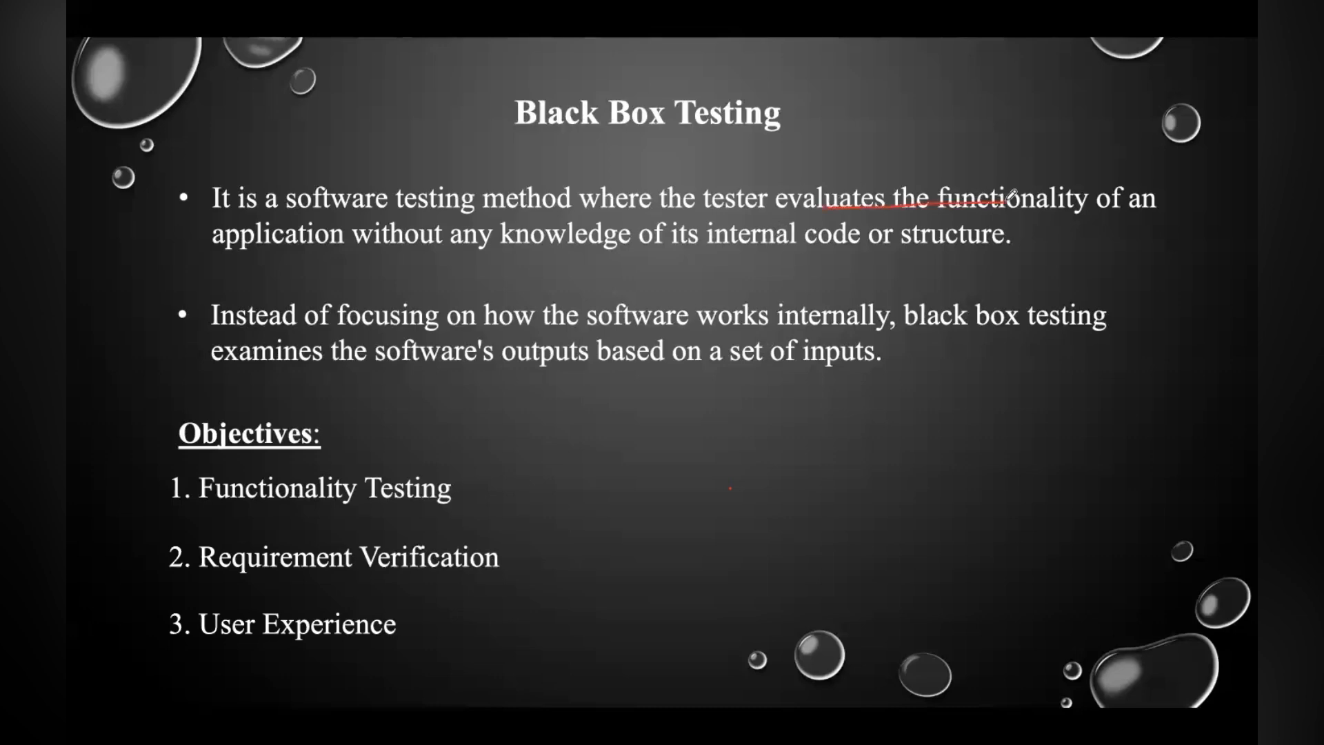
# Underline 'knowledge of its internal' in red in the first definition bullet.
pyautogui.moveTo(503, 254); pyautogui.dragTo(786, 249)
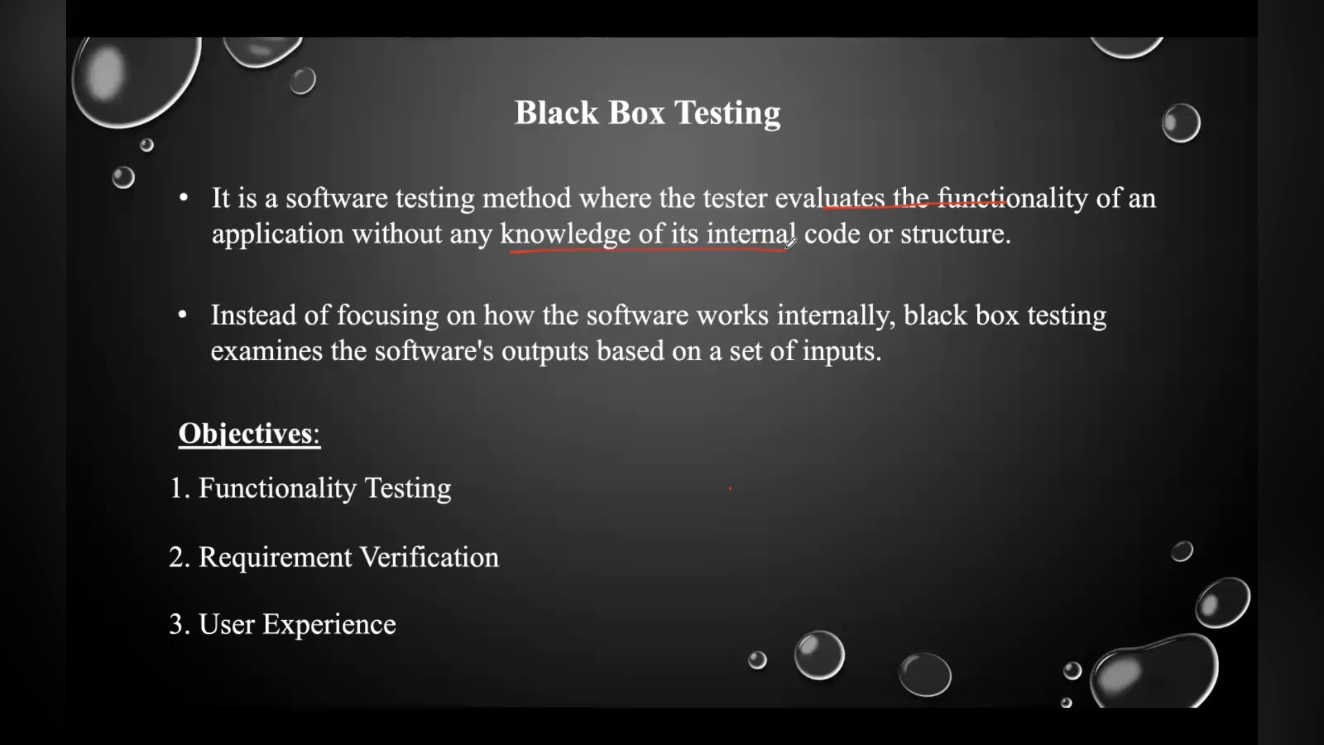
pyautogui.moveTo(718, 298)
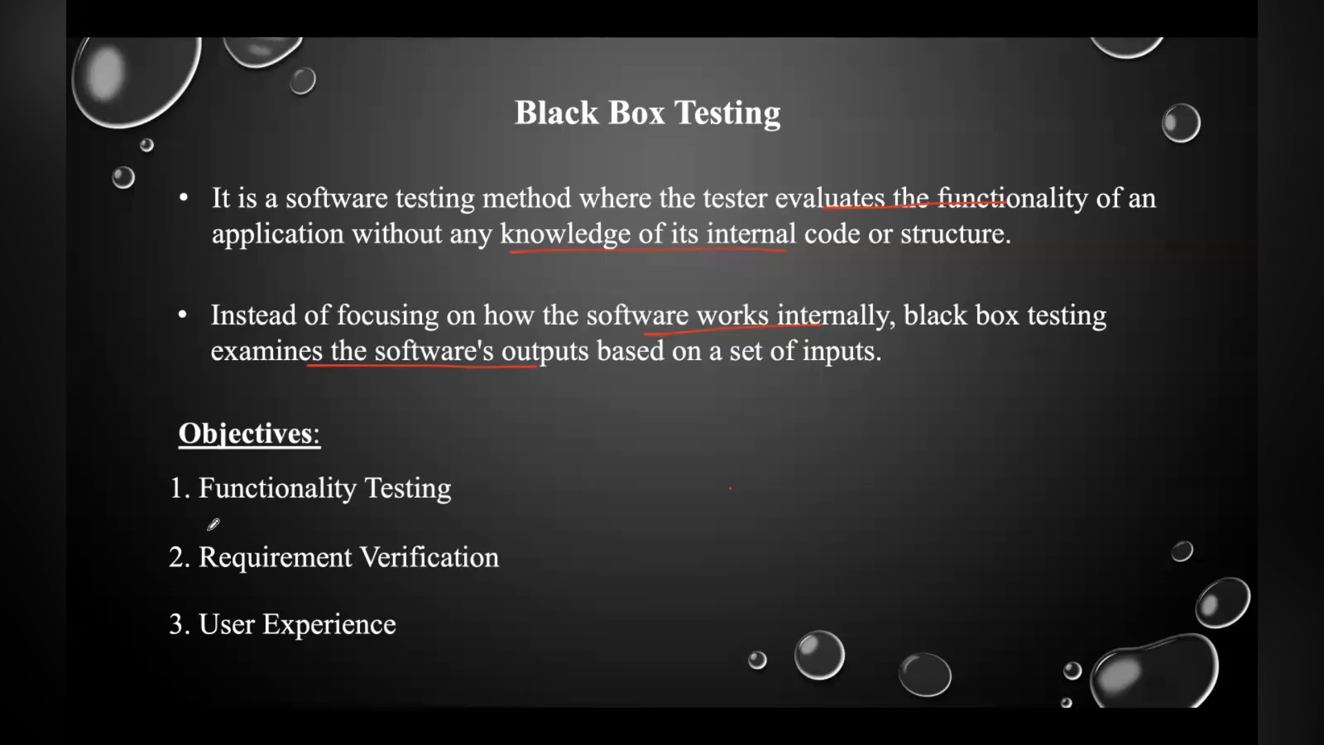
pyautogui.moveTo(308, 565)
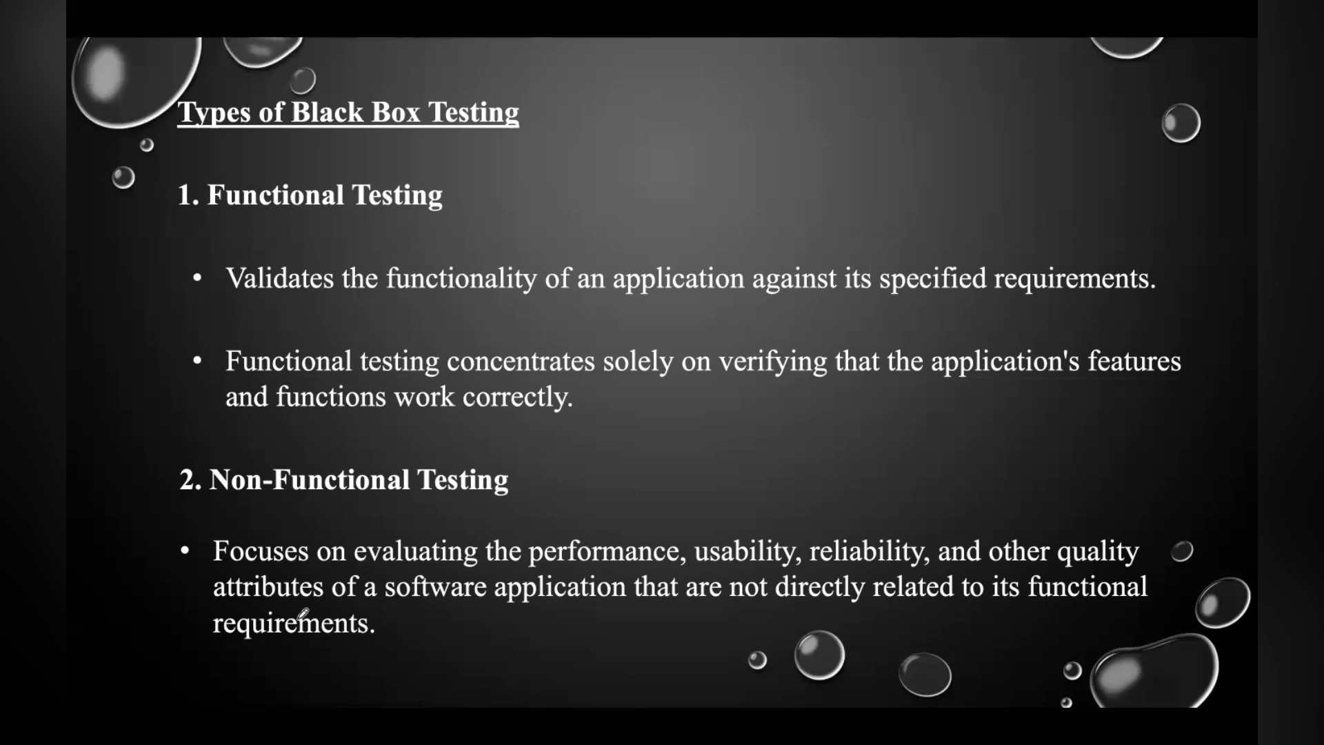
pyautogui.moveTo(298, 287)
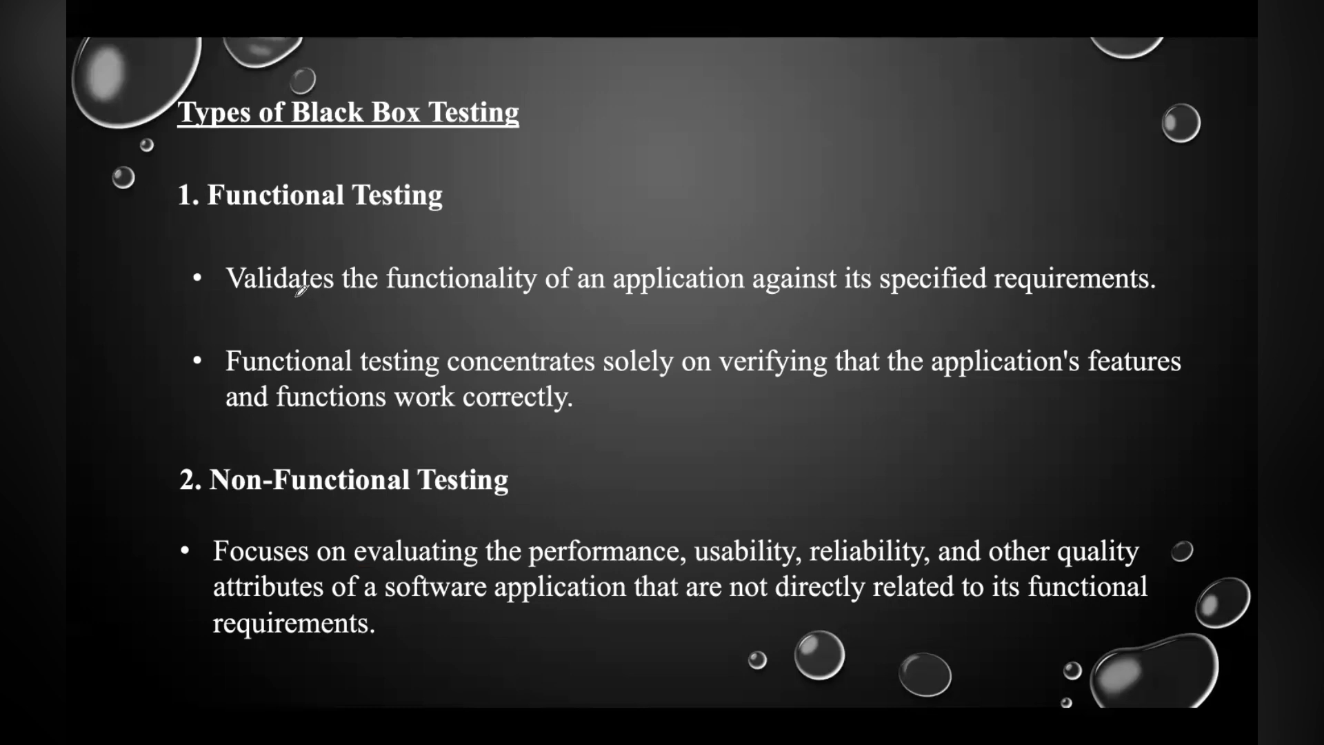
# Underline 'the functionality', 'specified requirements', 'concentrates' and 'verifying that the application' in red.
pyautogui.moveTo(291, 296); pyautogui.dragTo(553, 302)
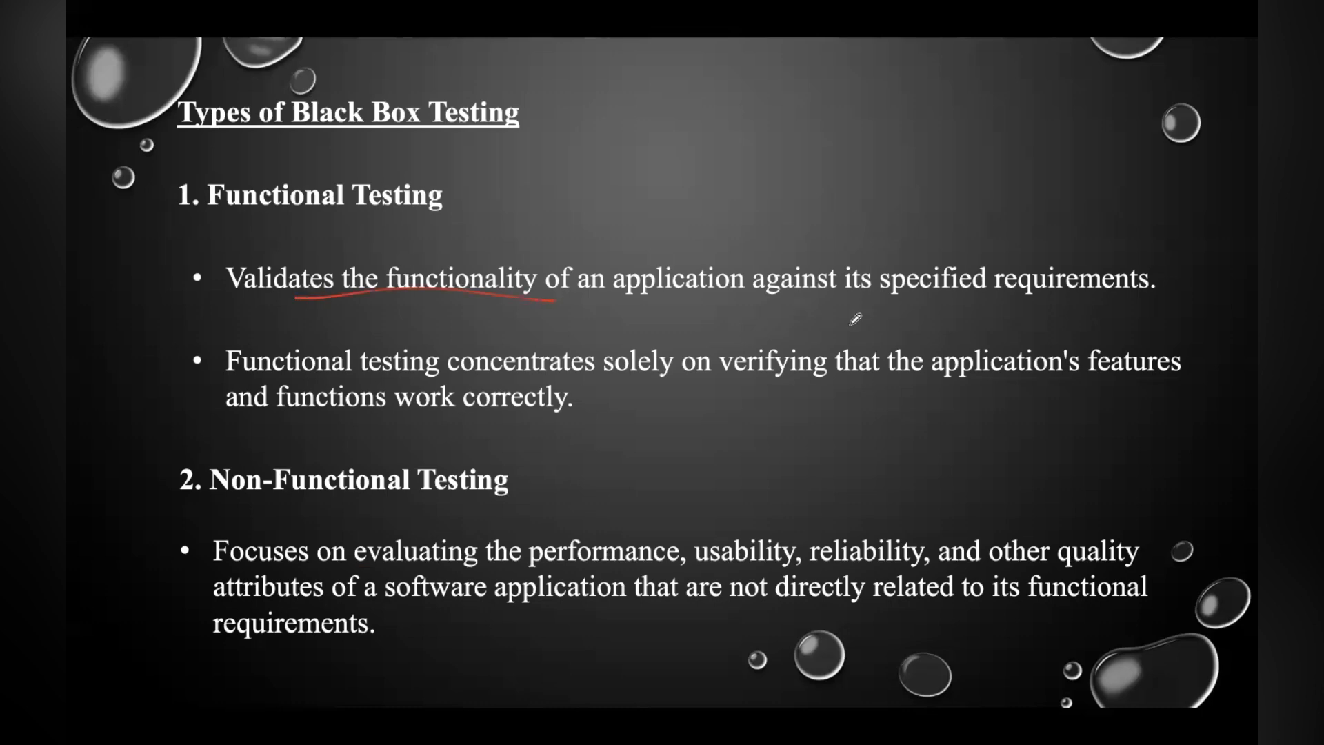
pyautogui.moveTo(820, 304); pyautogui.dragTo(1030, 291)
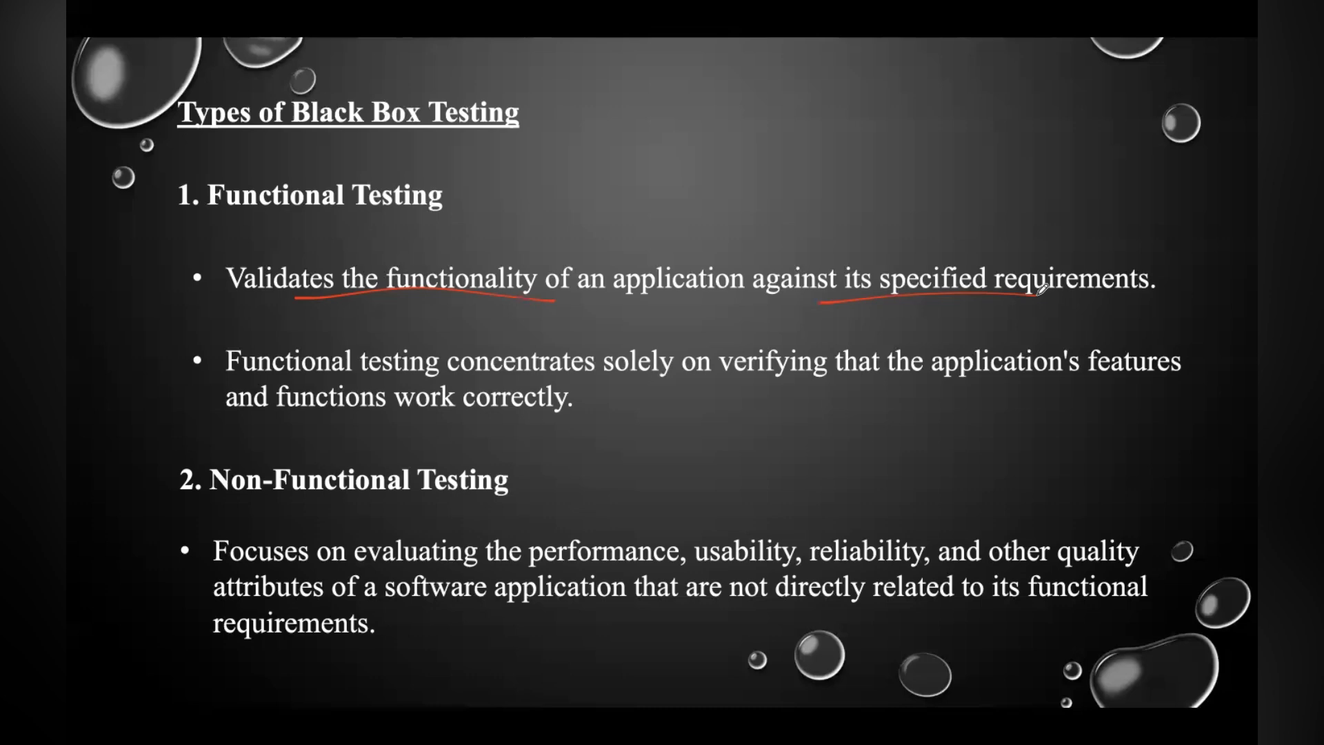
pyautogui.moveTo(486, 372)
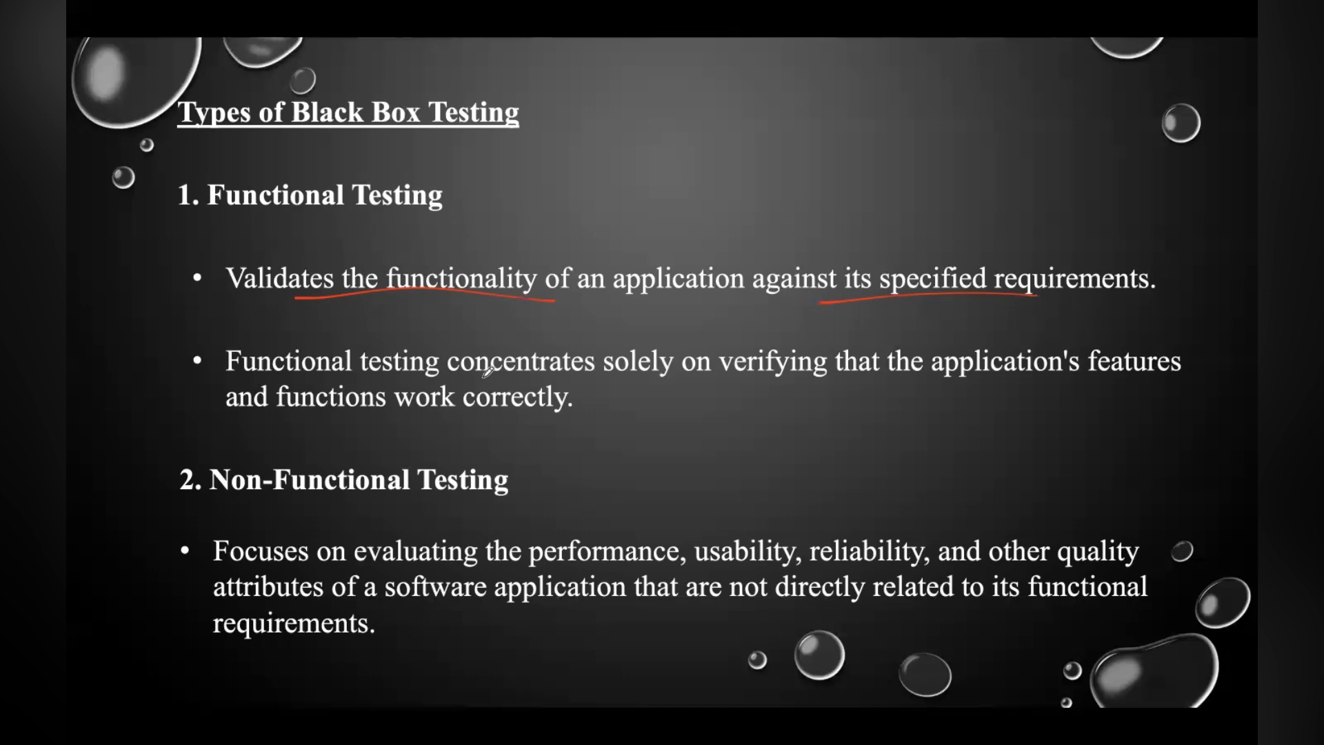
pyautogui.moveTo(477, 378); pyautogui.dragTo(605, 379)
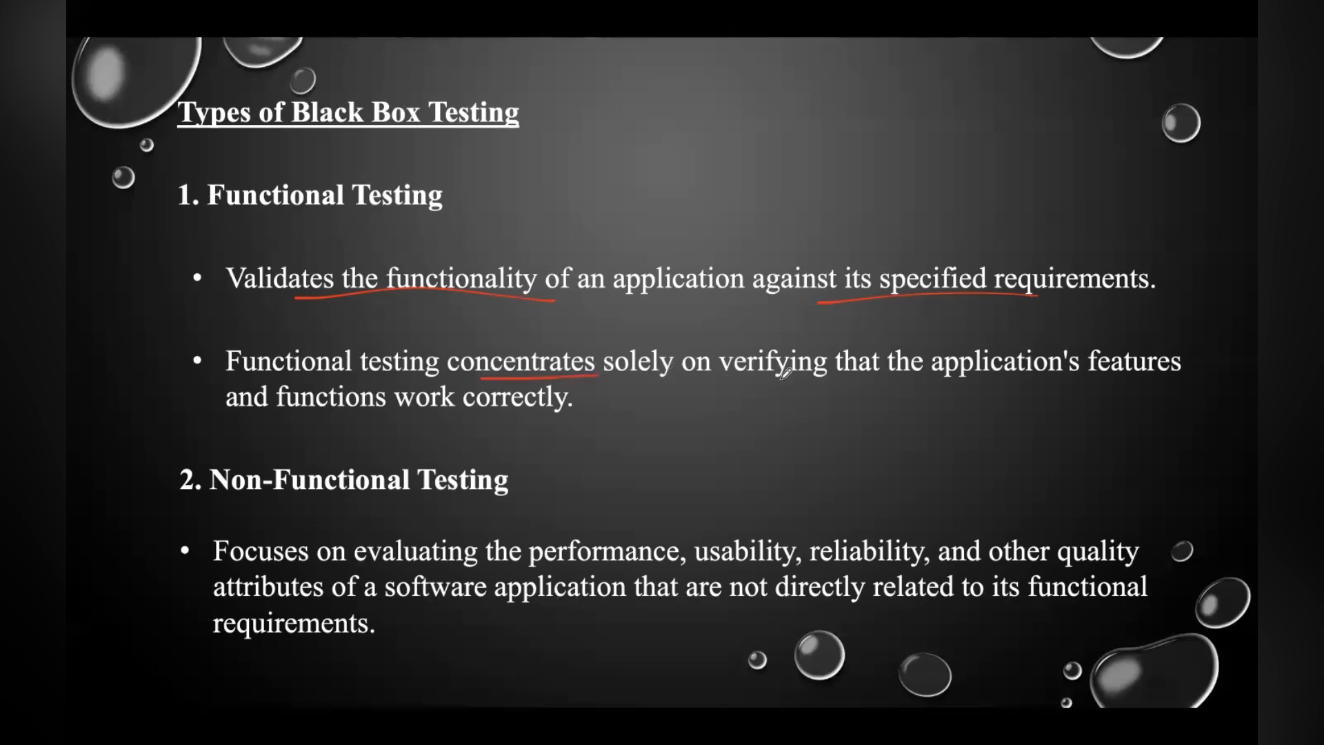
pyautogui.moveTo(765, 378); pyautogui.dragTo(975, 378)
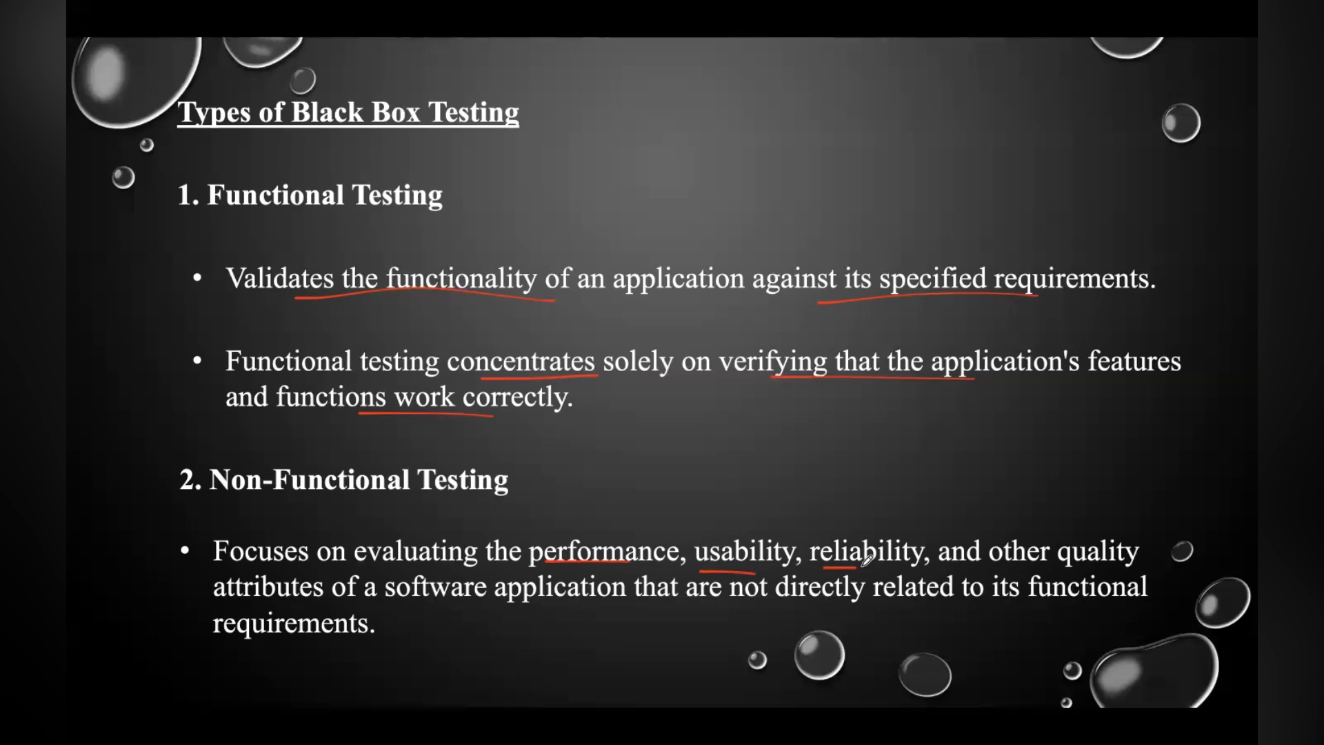
# Underline 'are not directly' in red in the Non-Functional Testing bullet.
pyautogui.moveTo(684, 599); pyautogui.dragTo(921, 607)
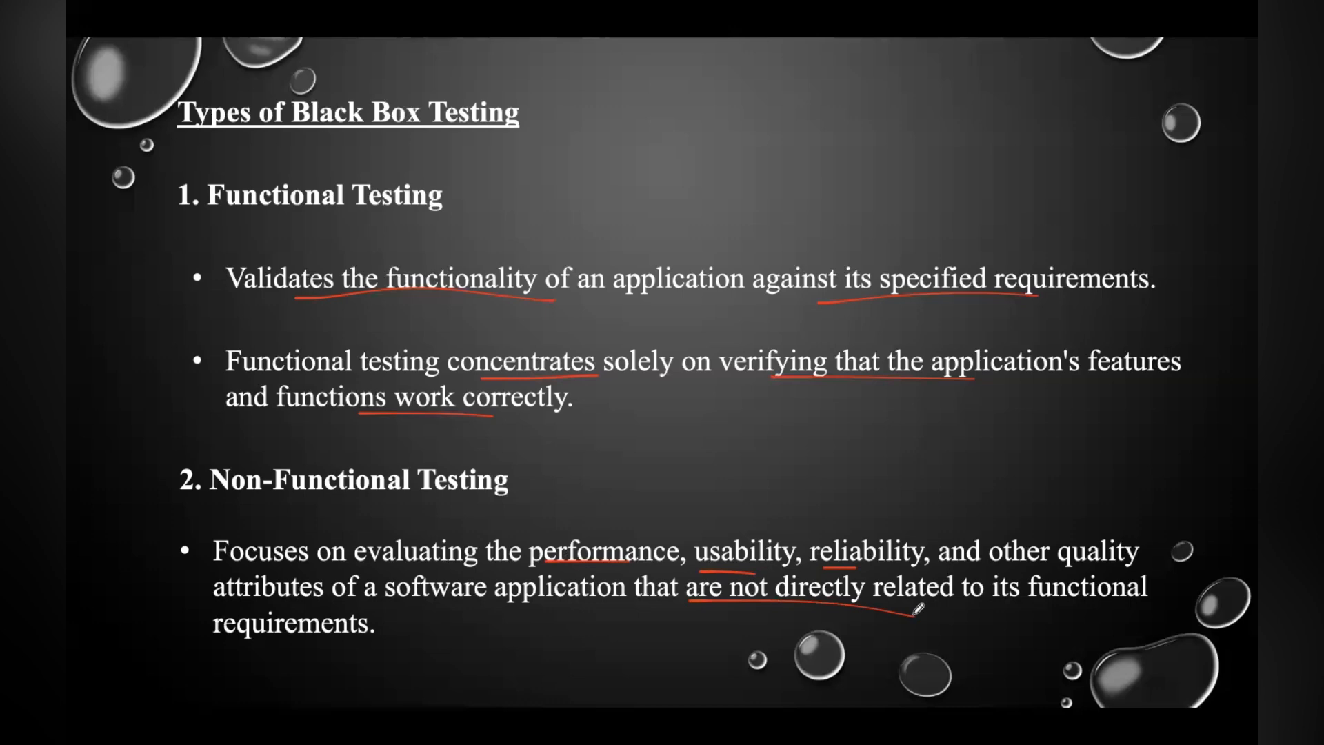
# Underline 'existing functionality', 'new defects' and a further Regression Testing phrase in red.
pyautogui.scroll(-3)
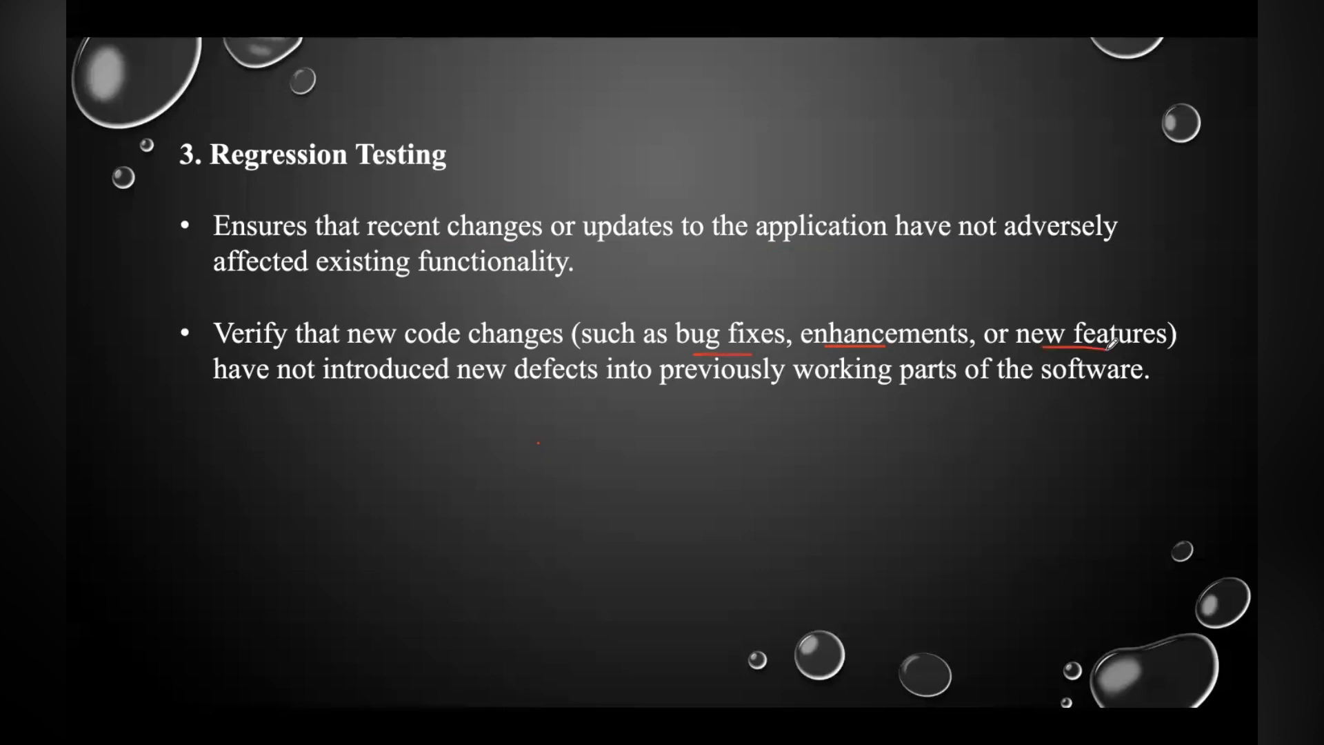
pyautogui.moveTo(955, 306)
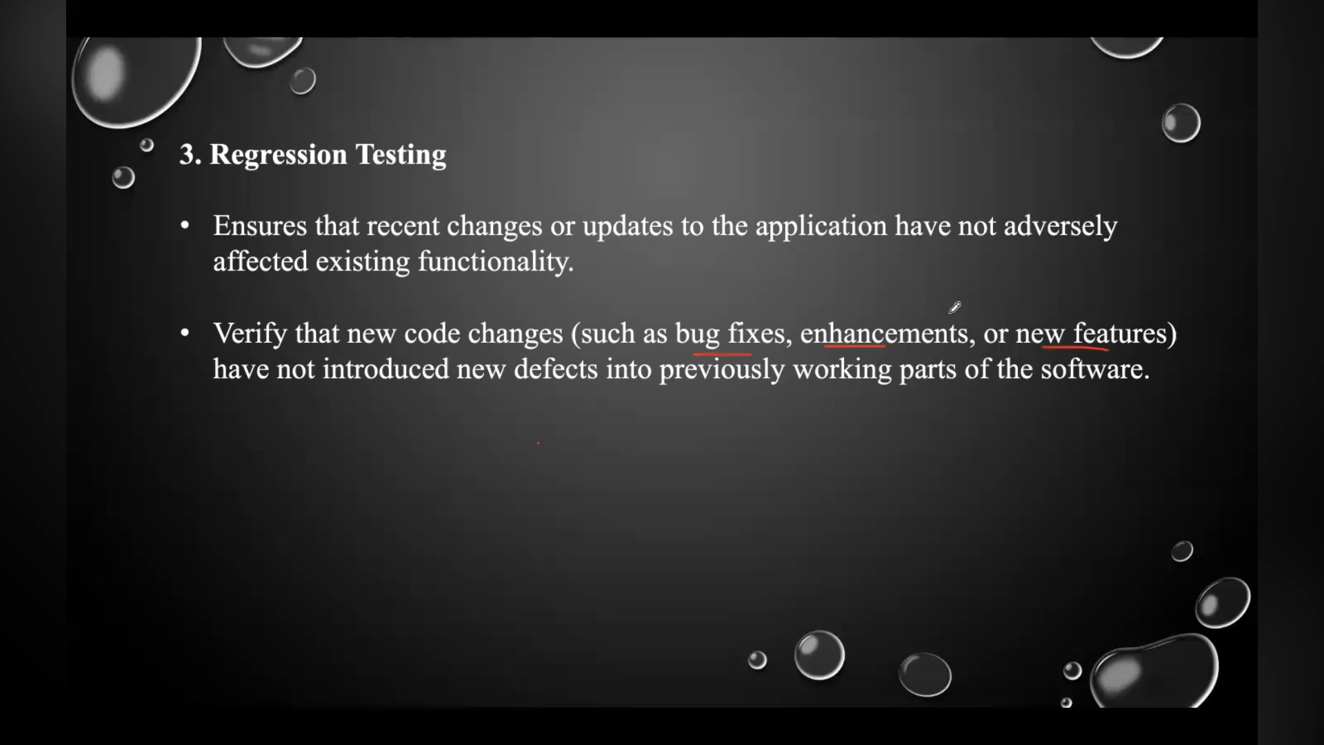
pyautogui.moveTo(754, 270)
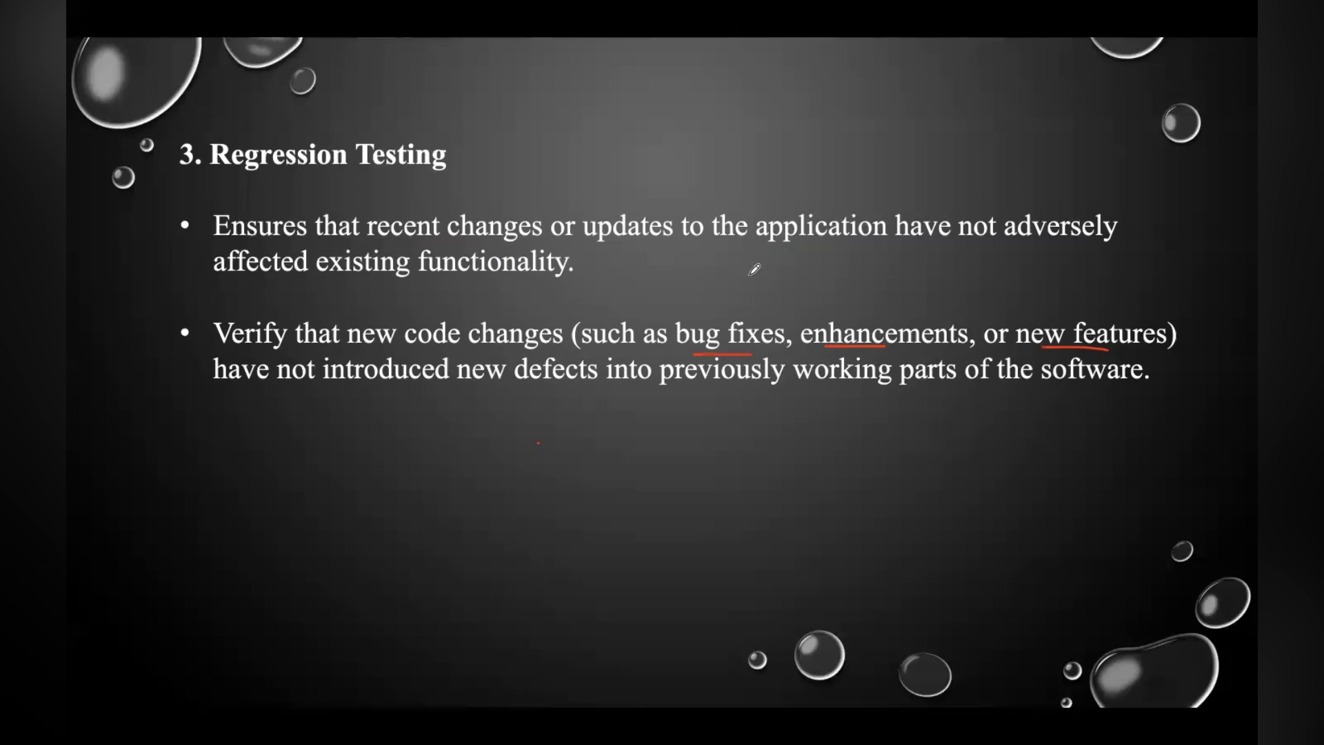
pyautogui.moveTo(287, 275)
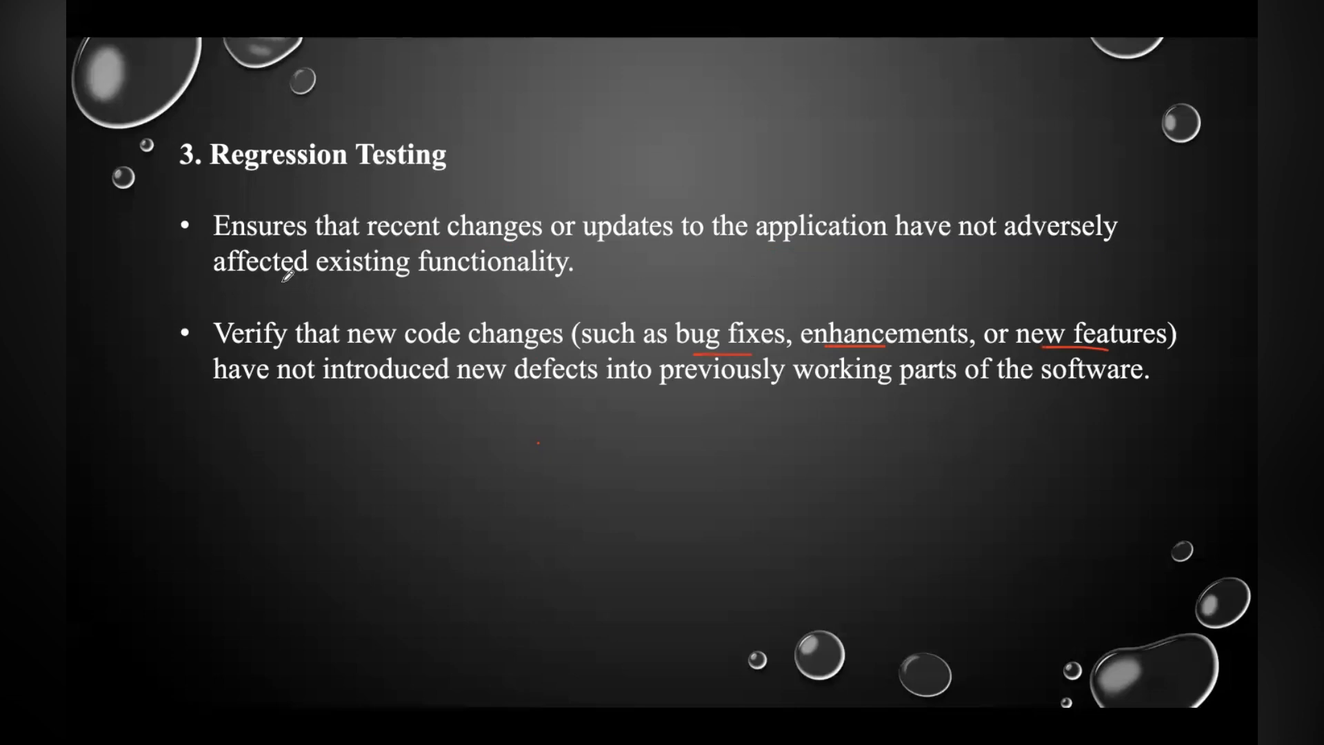
pyautogui.moveTo(283, 283); pyautogui.dragTo(507, 257)
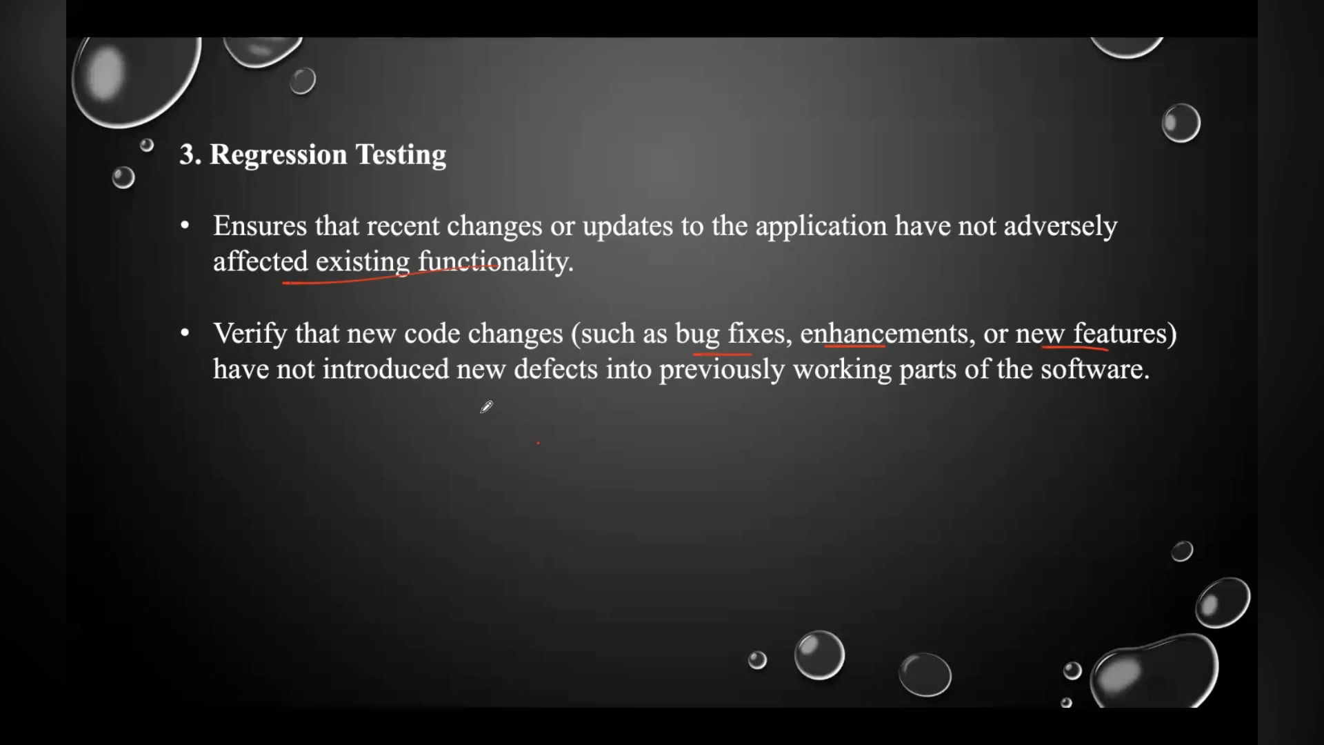
pyautogui.moveTo(477, 396); pyautogui.dragTo(615, 388)
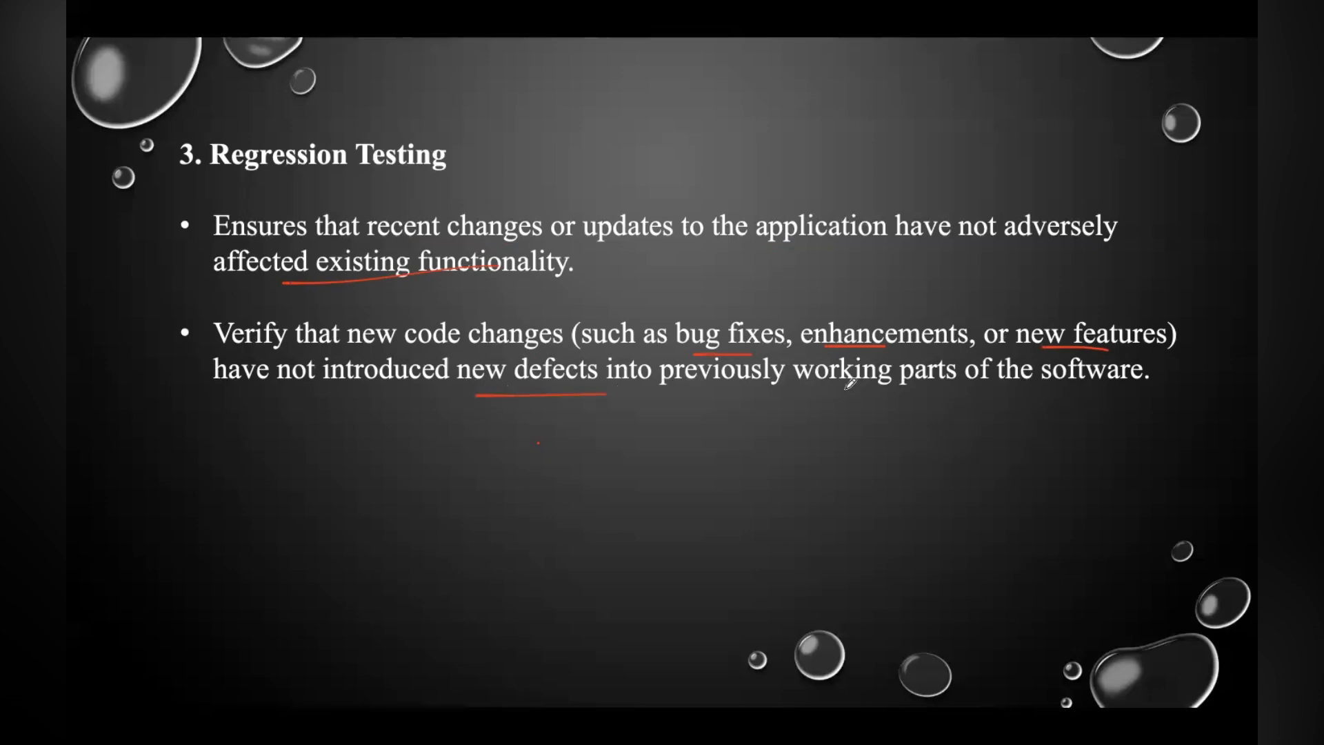
pyautogui.moveTo(811, 391); pyautogui.dragTo(972, 385)
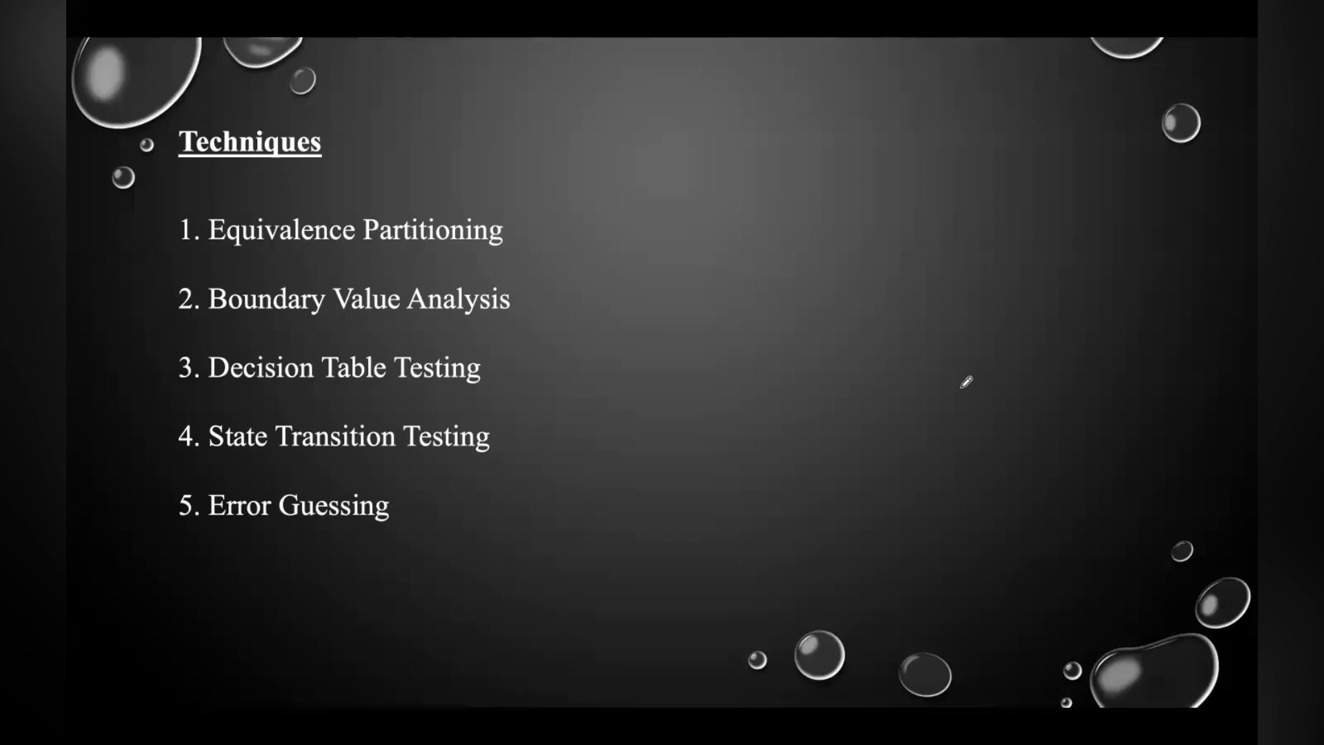
pyautogui.moveTo(497, 373)
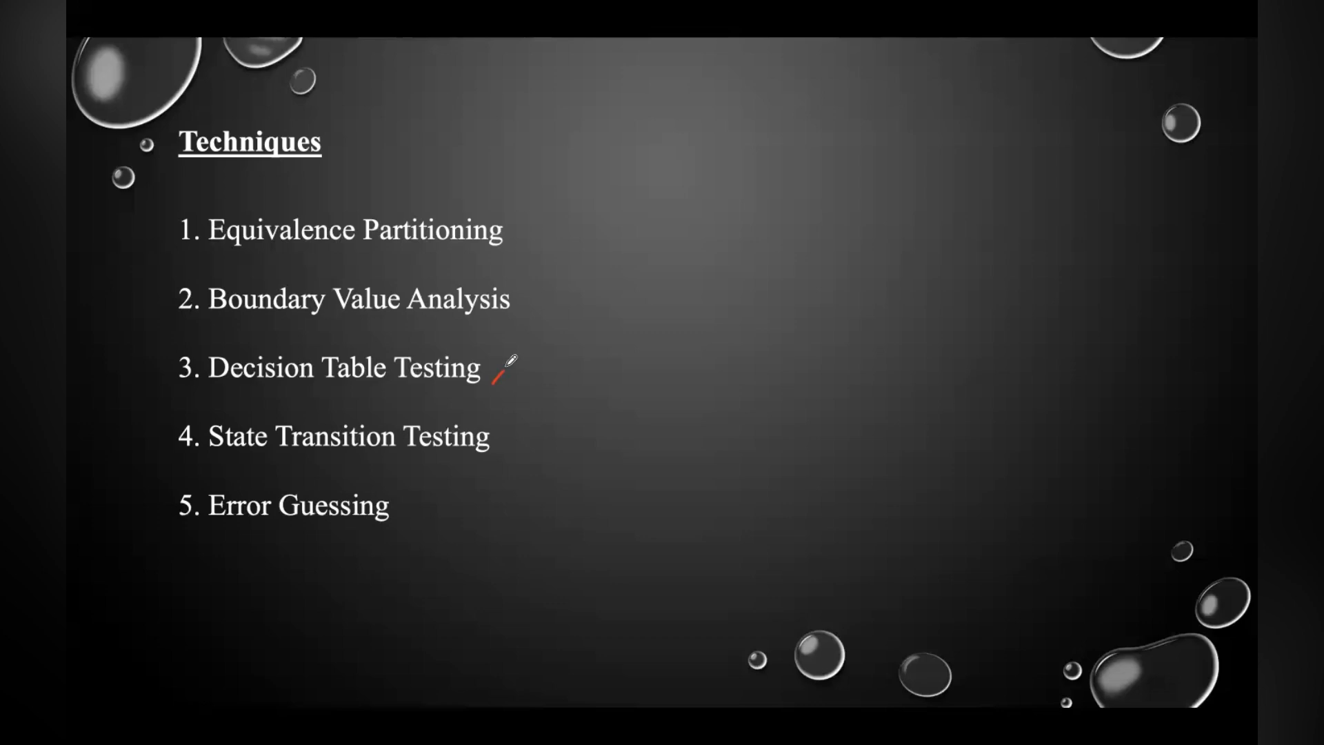
pyautogui.moveTo(489, 435)
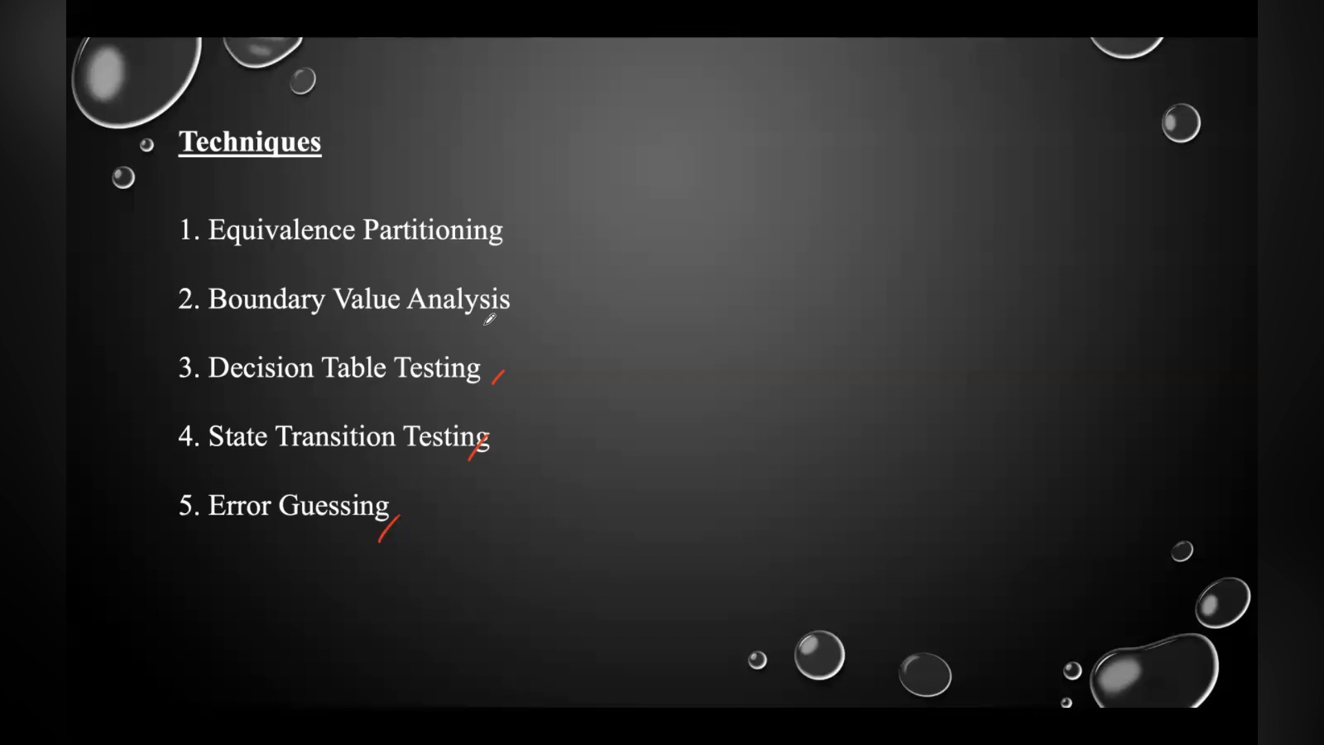
# Advance from the ticked Techniques slide to the Tools slide.
pyautogui.press('right')
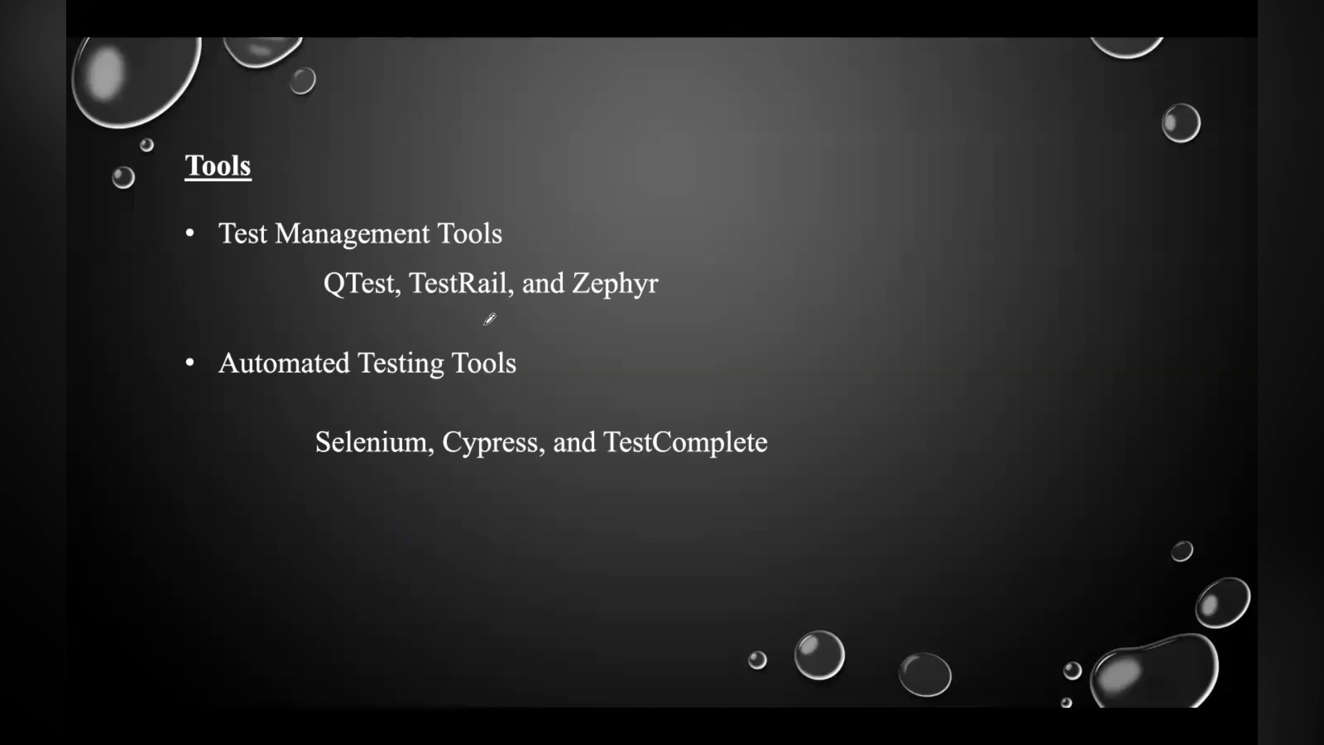
# Tick Test Management Tools and underline Zephyr in red.
pyautogui.moveTo(507, 253); pyautogui.dragTo(536, 215)
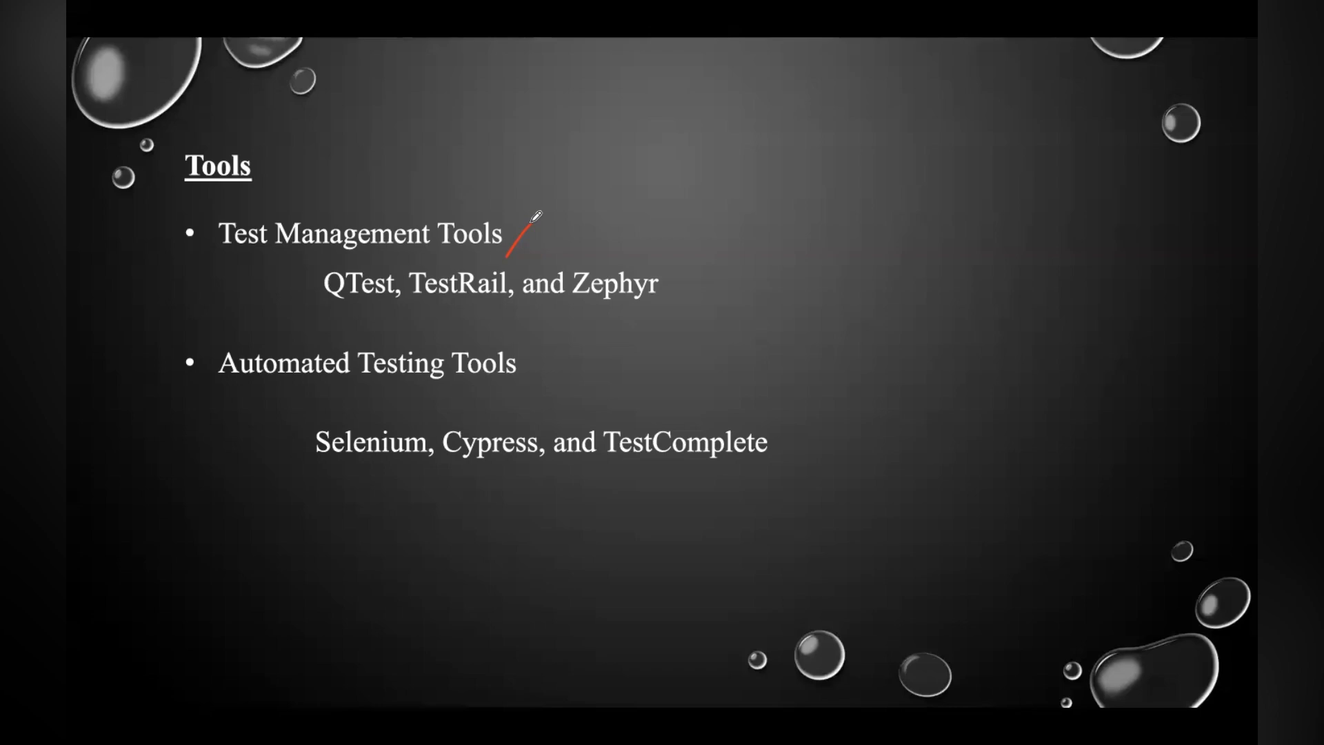
pyautogui.moveTo(579, 306); pyautogui.dragTo(642, 306)
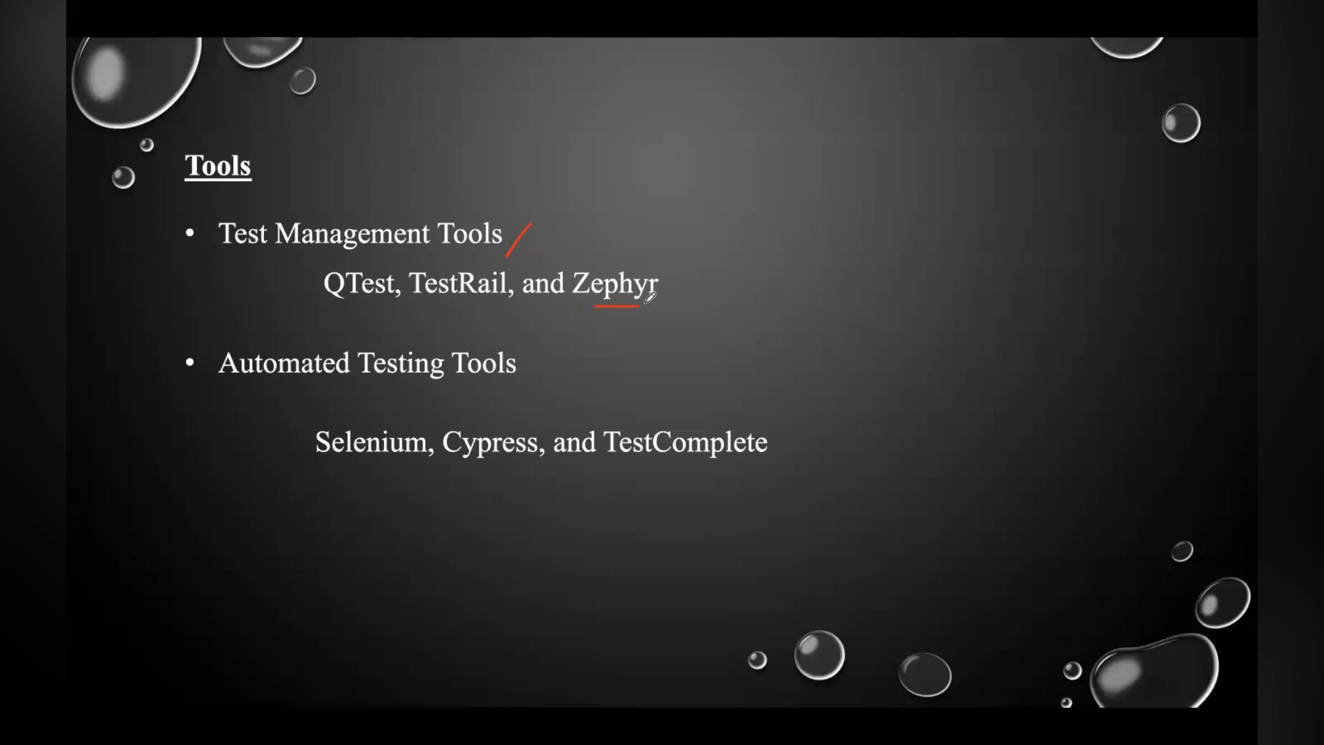
pyautogui.moveTo(384, 429)
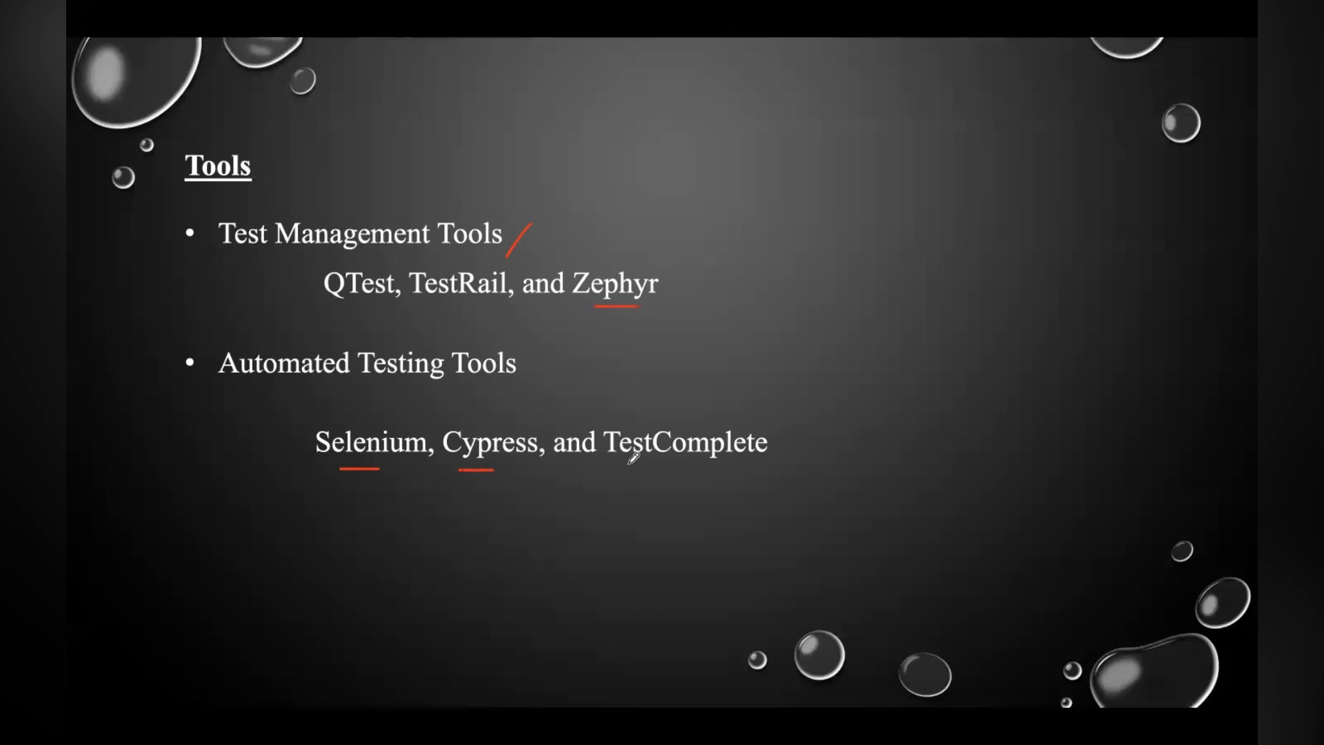
# Underline TestComplete in red on the Tools slide.
pyautogui.moveTo(627, 464); pyautogui.dragTo(710, 451)
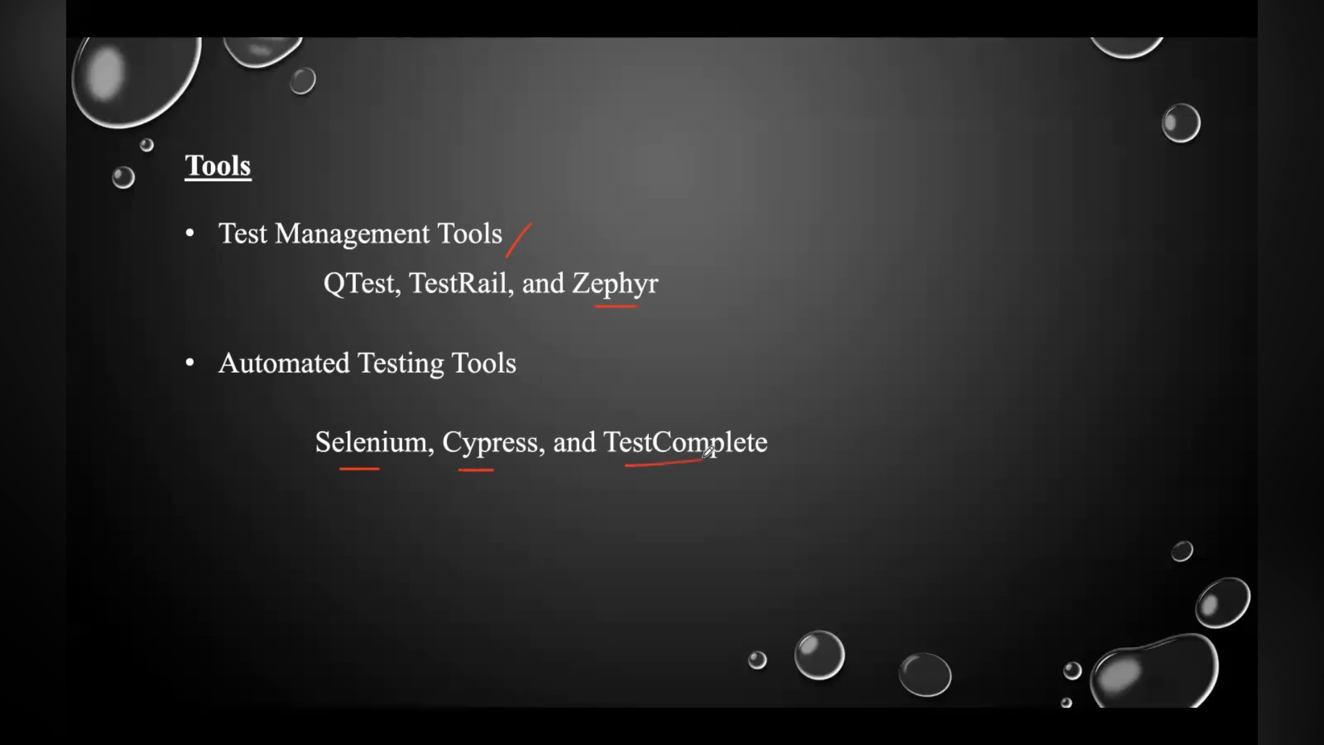